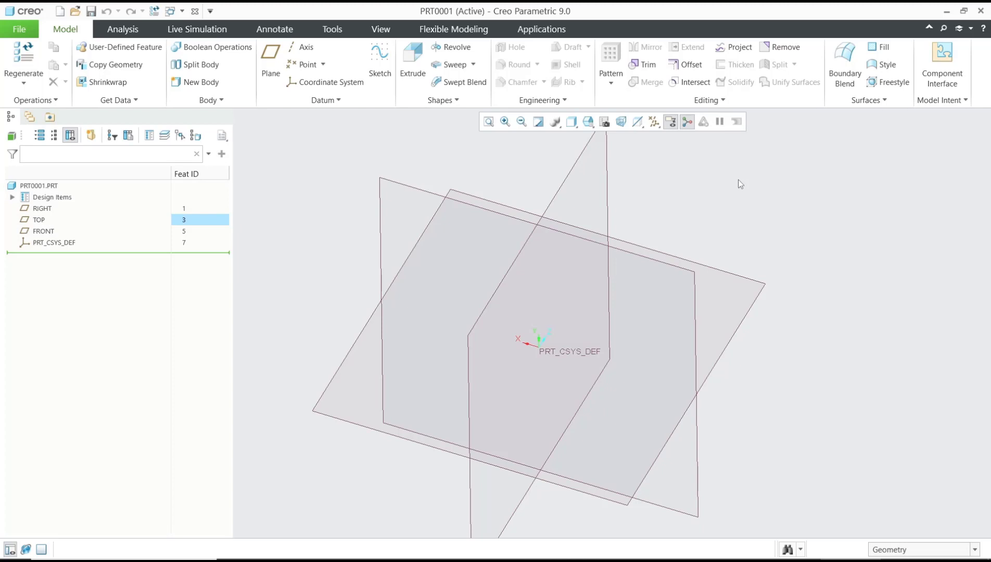
mouse_move(745, 196)
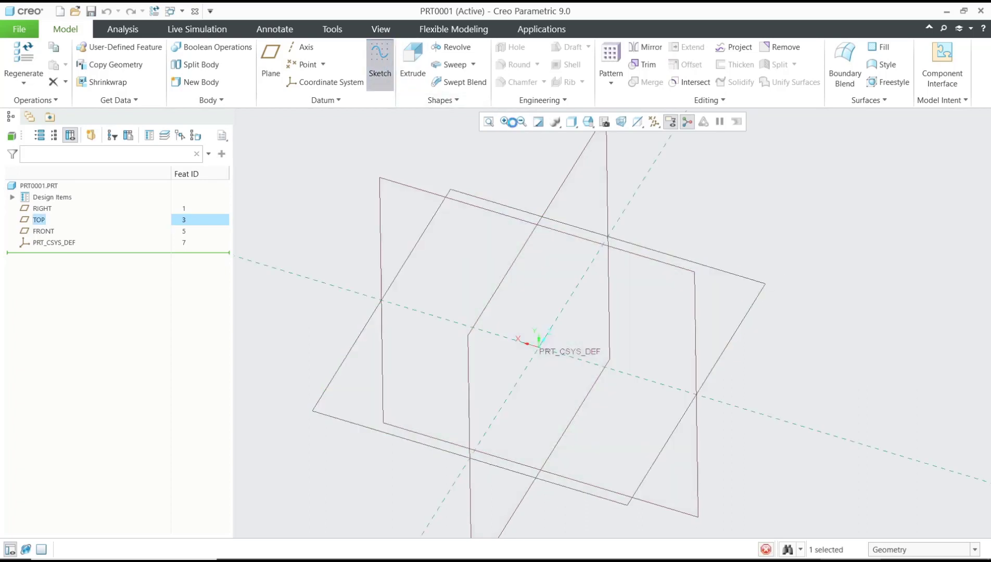
Launch Sketch with the TOP datum plane as the sketching plane.
left_click(379, 56)
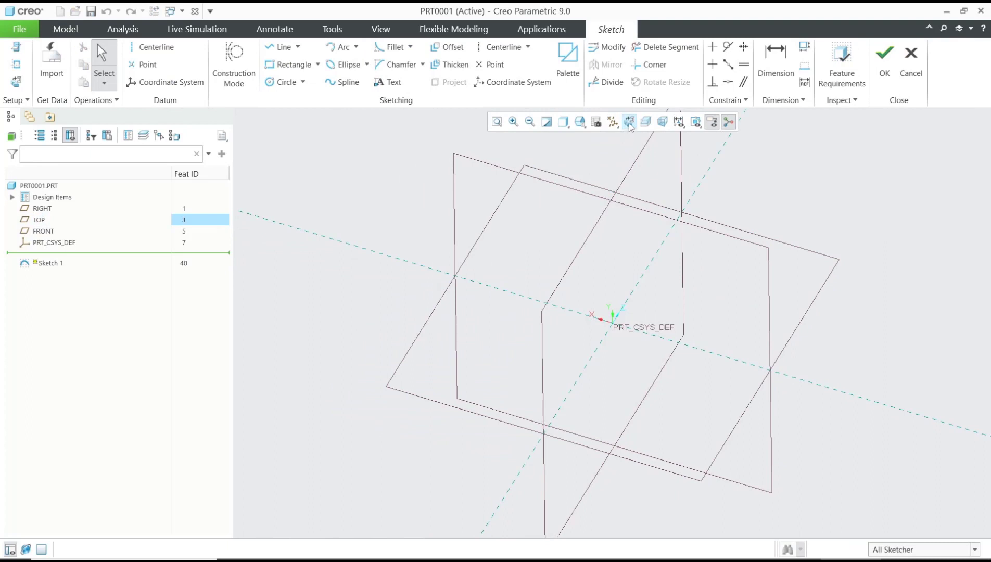
Orient the sketch flat-on and open the Ellipse type choices.
left_click(628, 121)
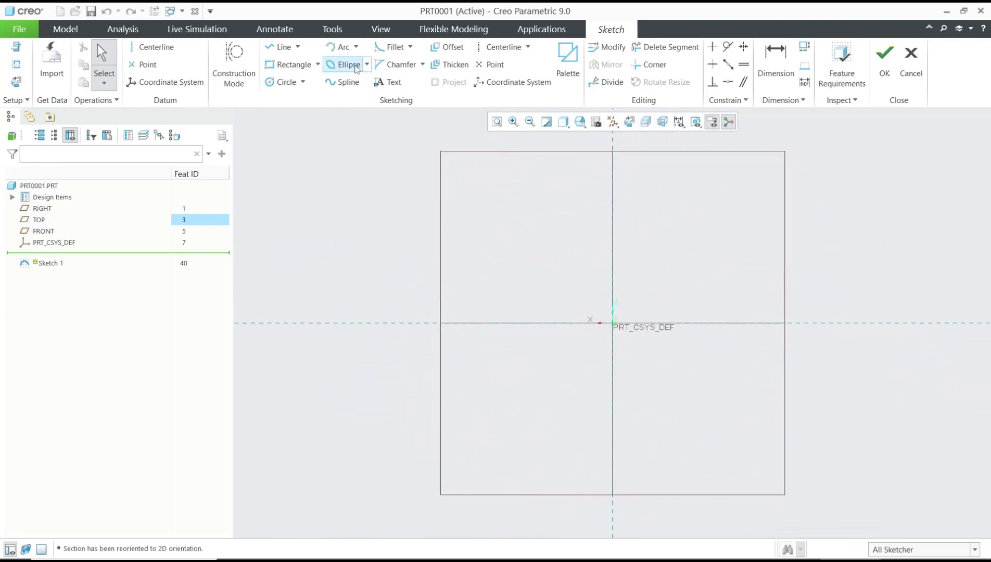
left_click(367, 65)
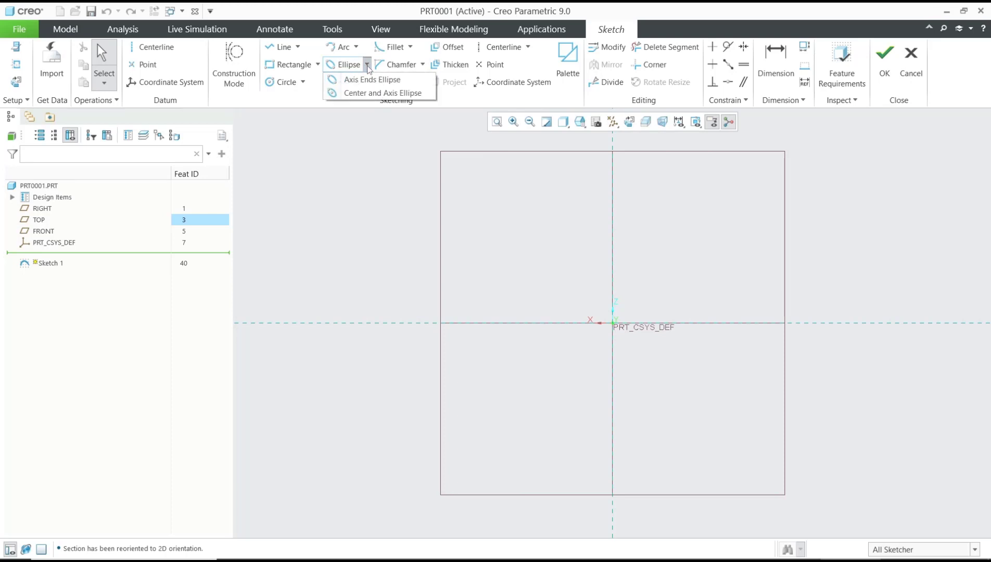
mouse_move(373, 79)
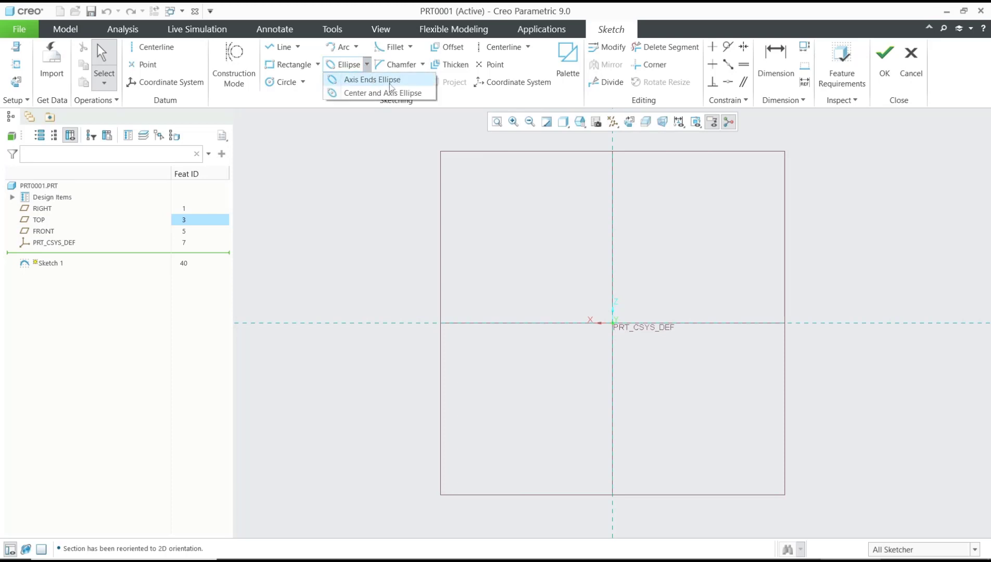
mouse_move(380, 93)
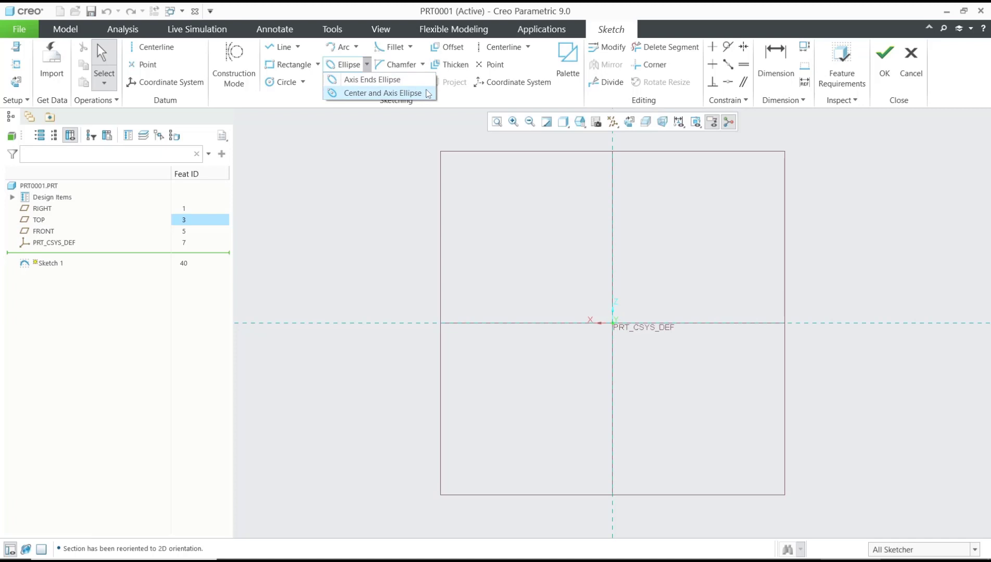
mouse_move(428, 94)
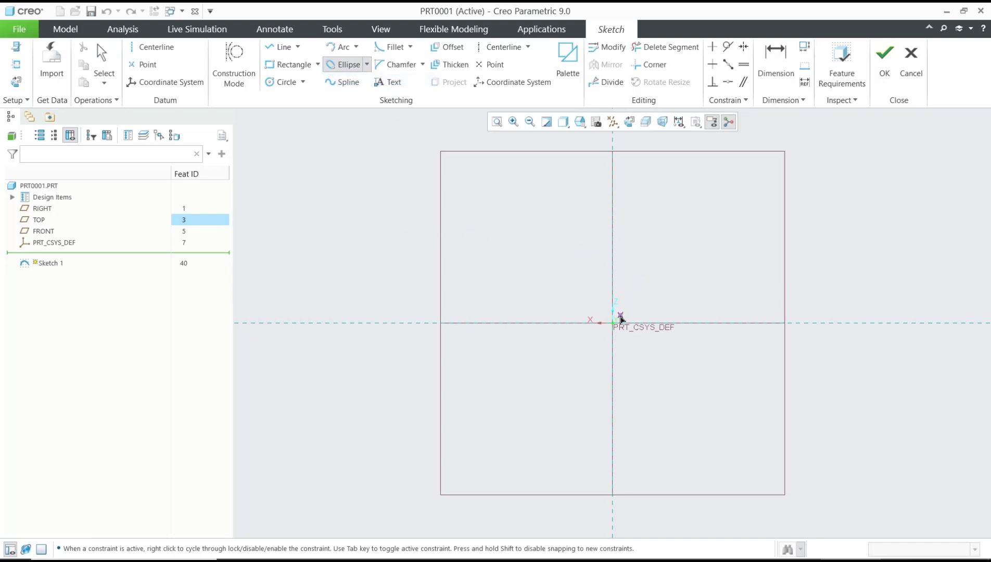
mouse_move(832, 326)
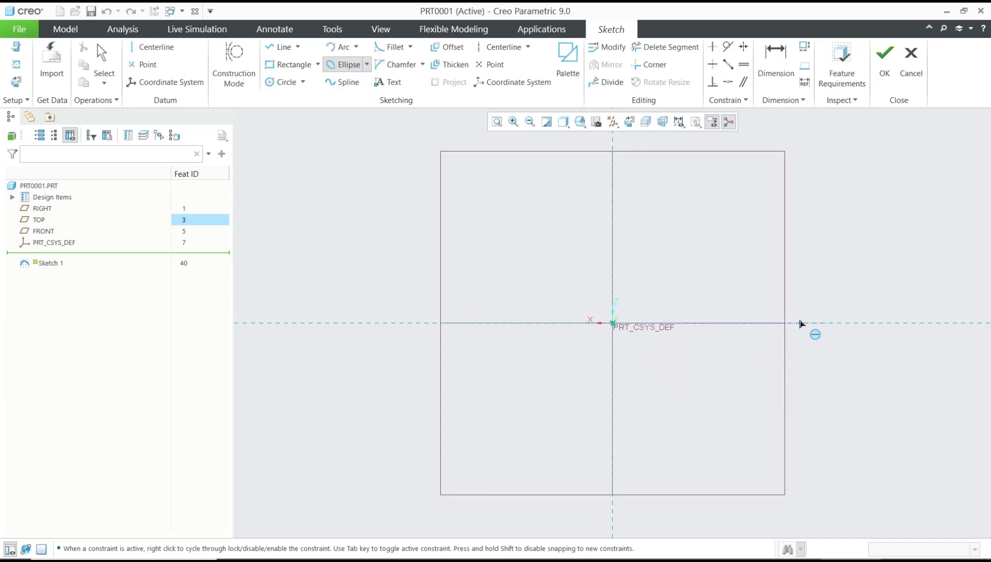
Draw an axis-ends ellipse from the origin rightward, initially 276.31 by 168.68.
left_click_drag(611, 324, 798, 323)
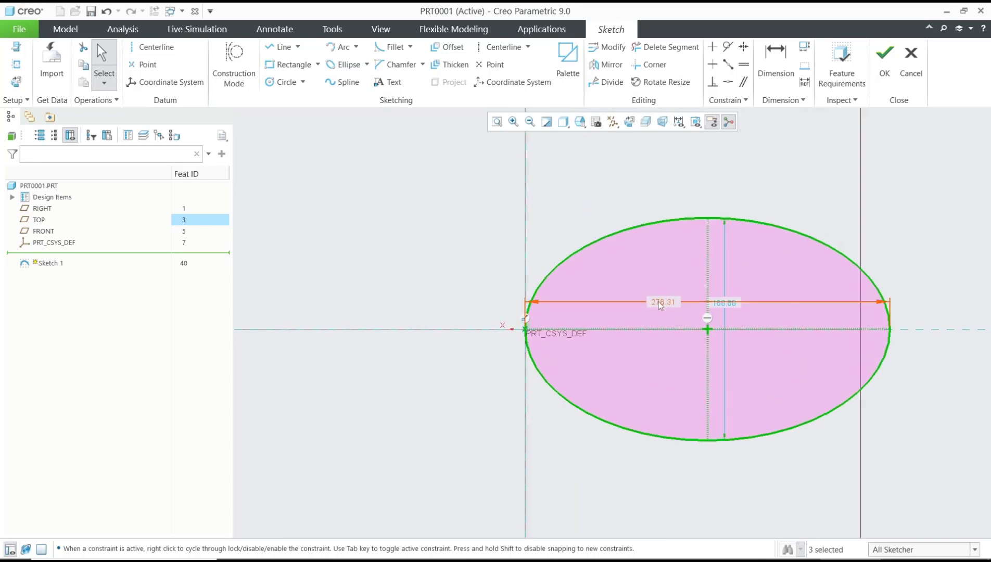
Change the ellipse dimensions to 200 horizontally and 150 vertically.
double_click(663, 303)
type("200")
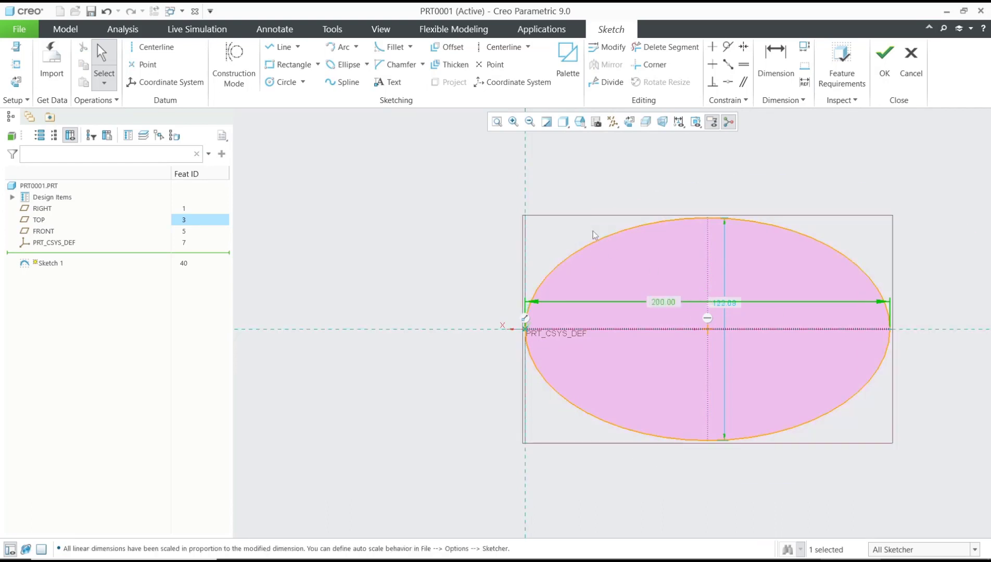
left_click(725, 302)
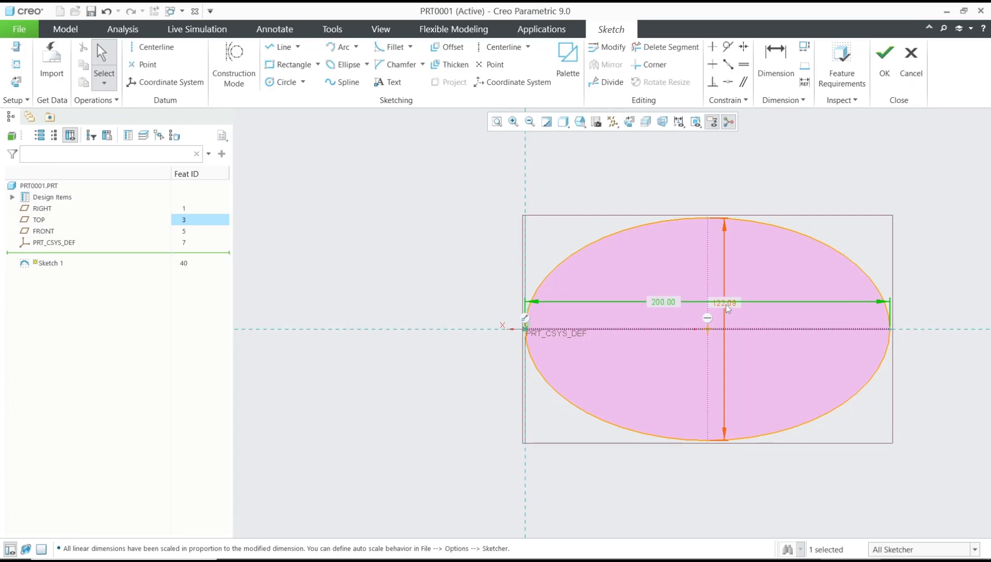
double_click(725, 303)
type("150")
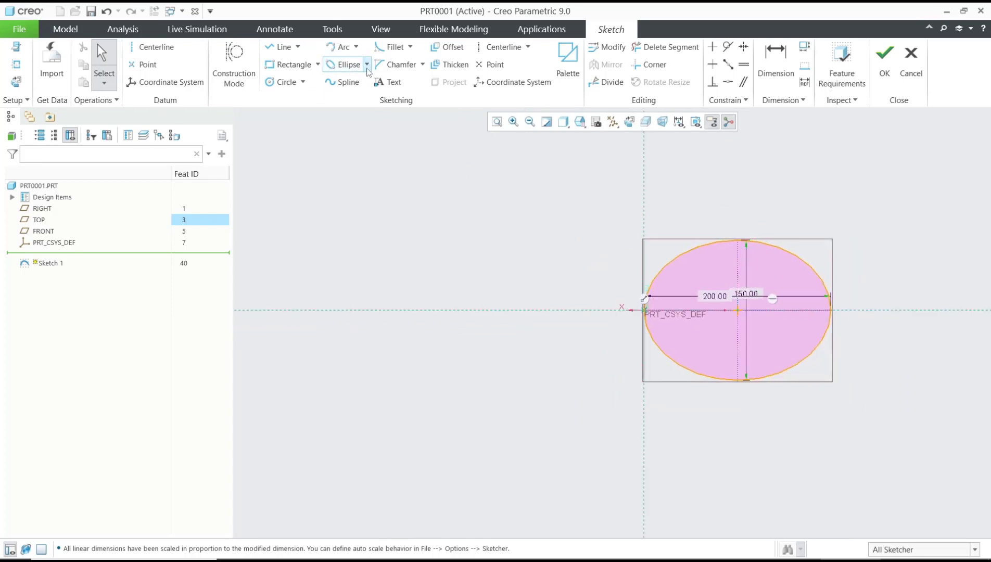
Draw a tall center-and-axis ellipse on the first ellipse's centre and edit its width dimension.
left_click(367, 64)
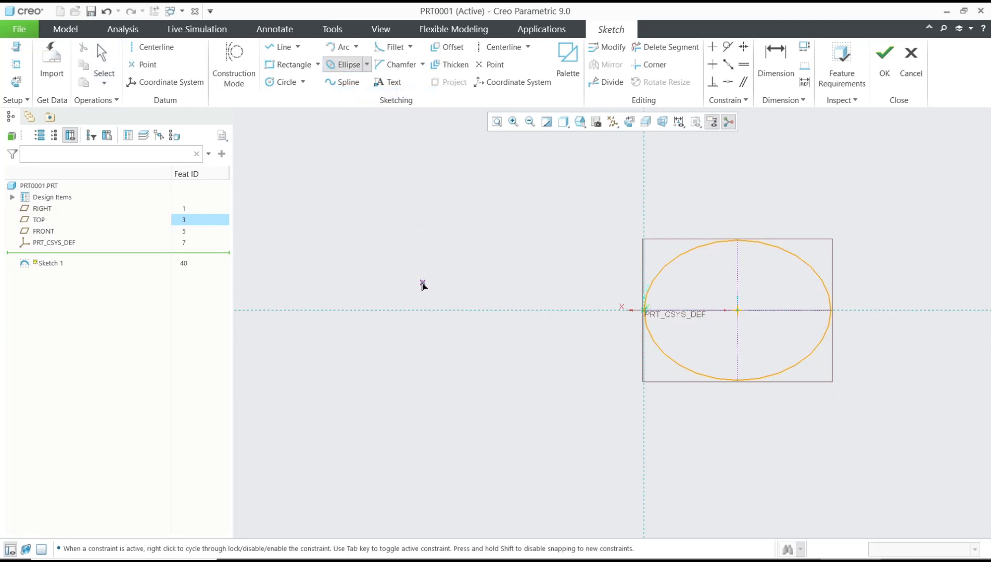
mouse_move(758, 328)
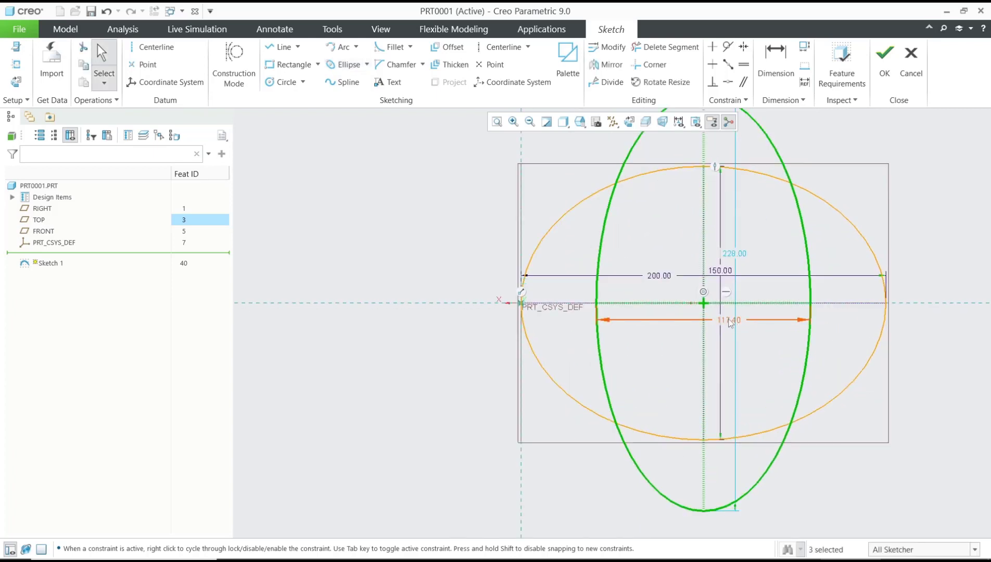
double_click(728, 319)
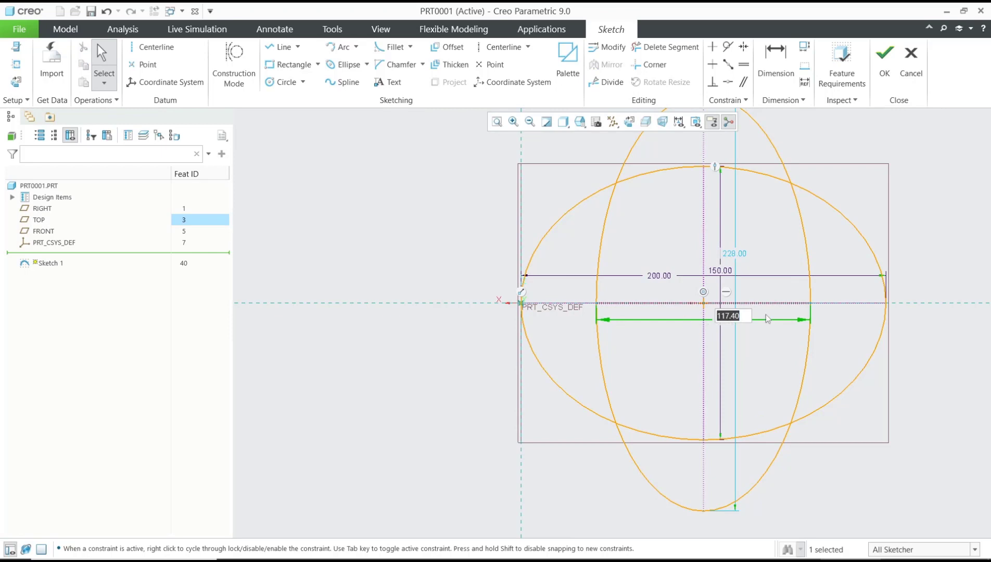
mouse_move(725, 356)
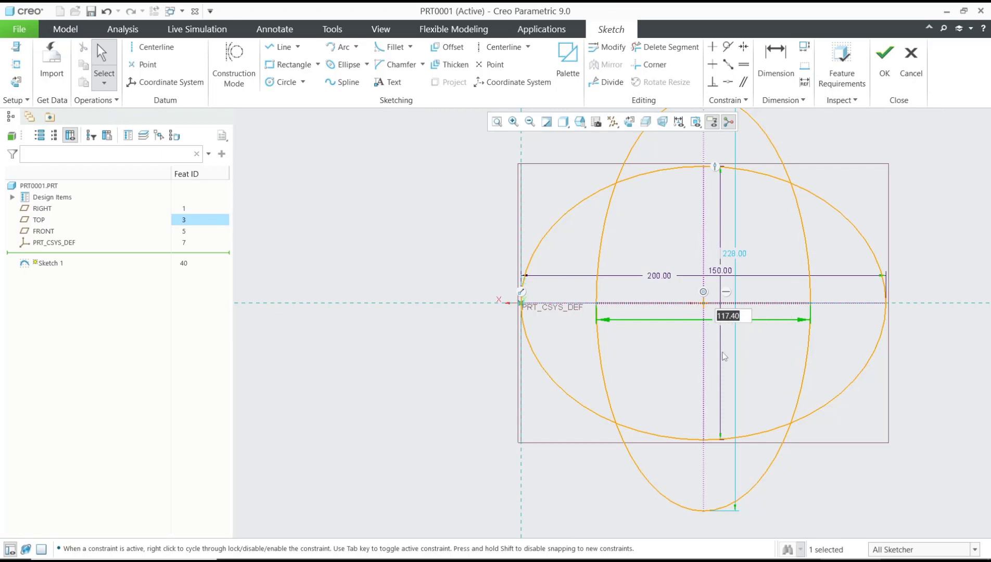